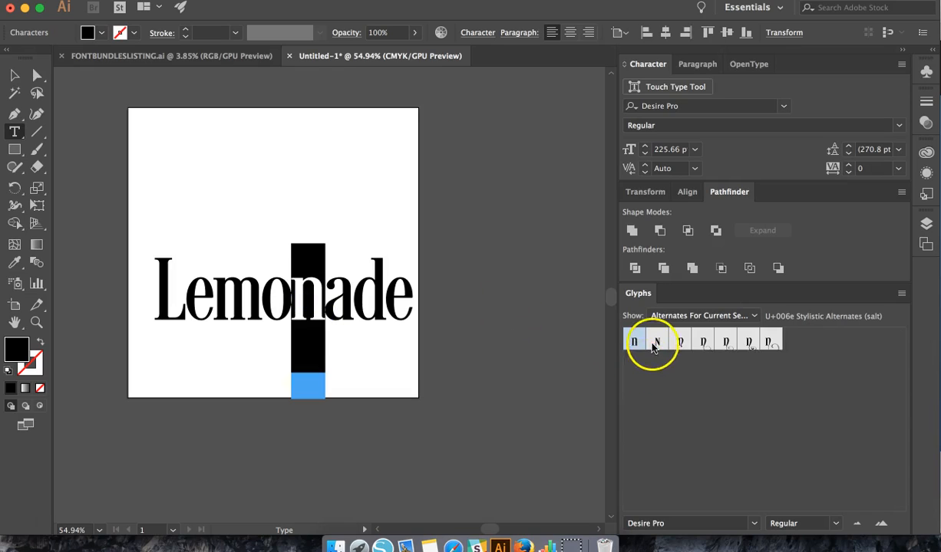
Swap Lemonade's n and L for stylistic alternates, giving L a long swash tail.
{"action": "left_click", "coordinate": [634, 340]}
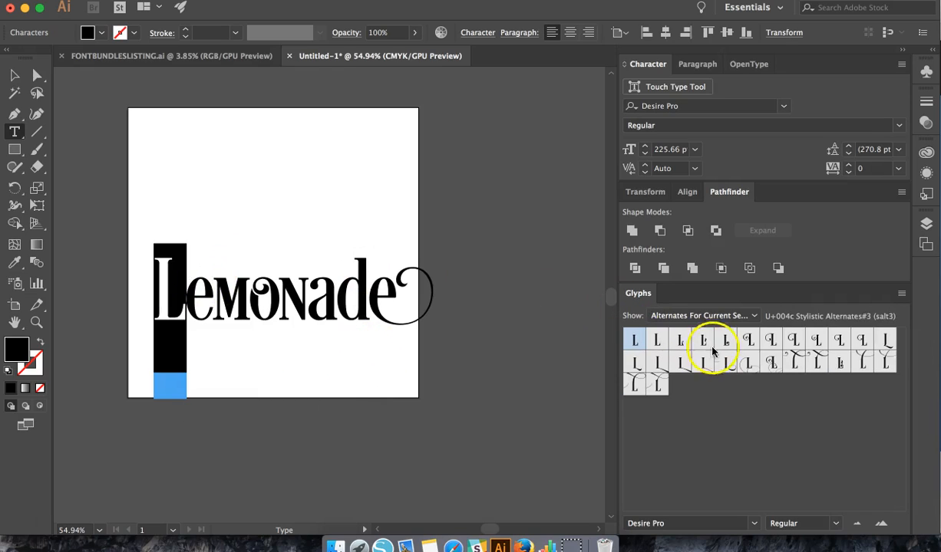
{"action": "left_click", "coordinate": [702, 340]}
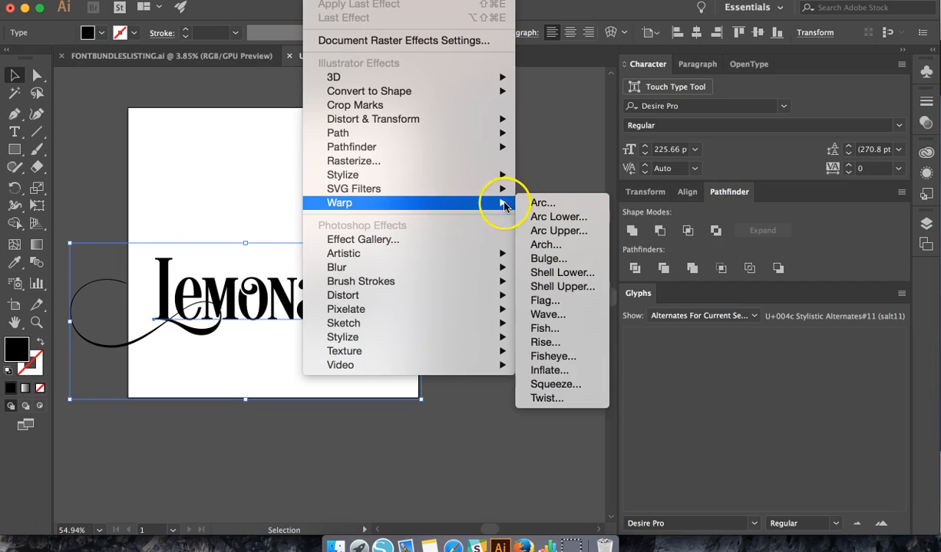
Apply a Flag warp with 34% bend so Lemonade rises toward the right.
{"action": "left_click", "coordinate": [543, 202]}
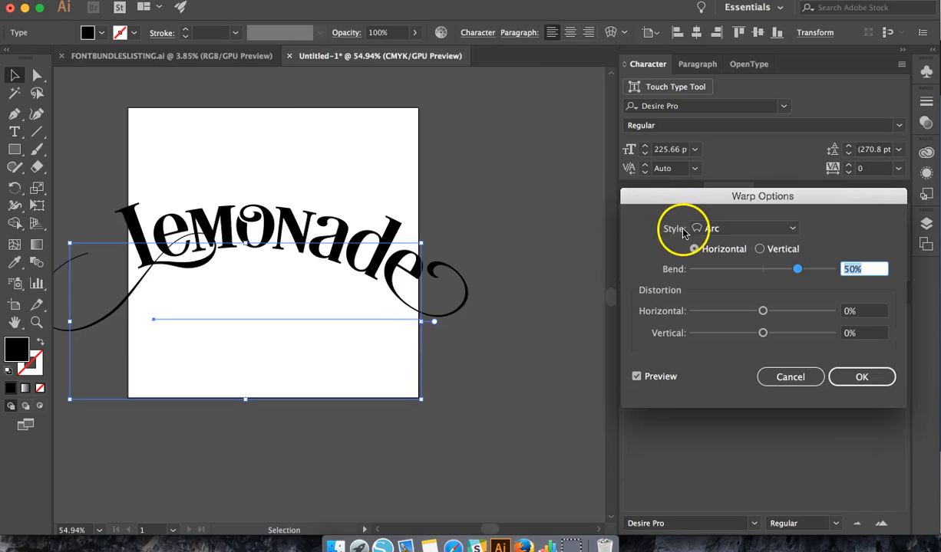
{"action": "left_click", "coordinate": [742, 228]}
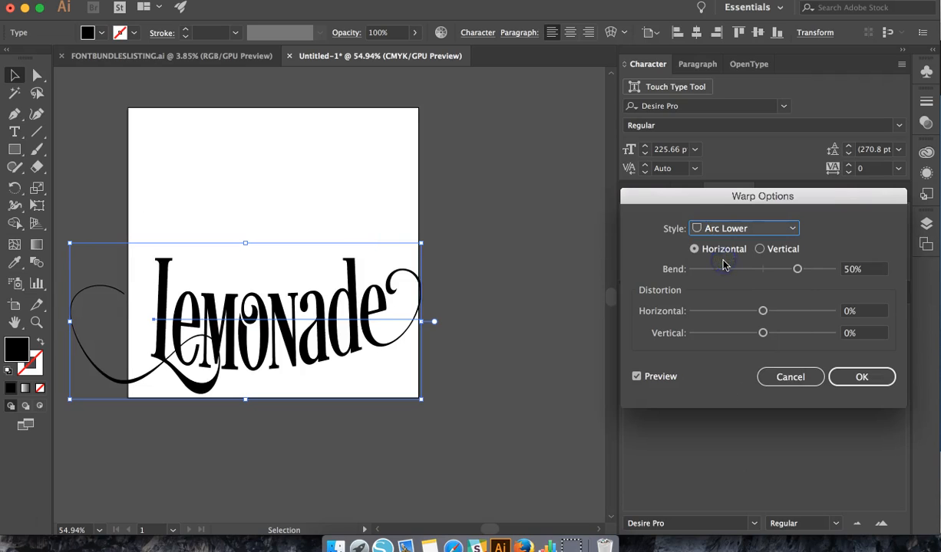
{"action": "left_click", "coordinate": [742, 227]}
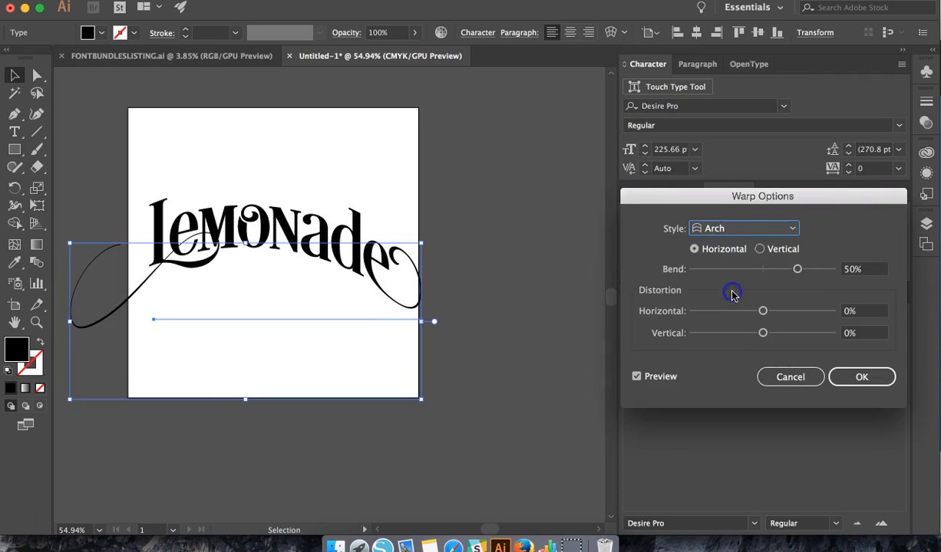
{"action": "left_click", "coordinate": [743, 228]}
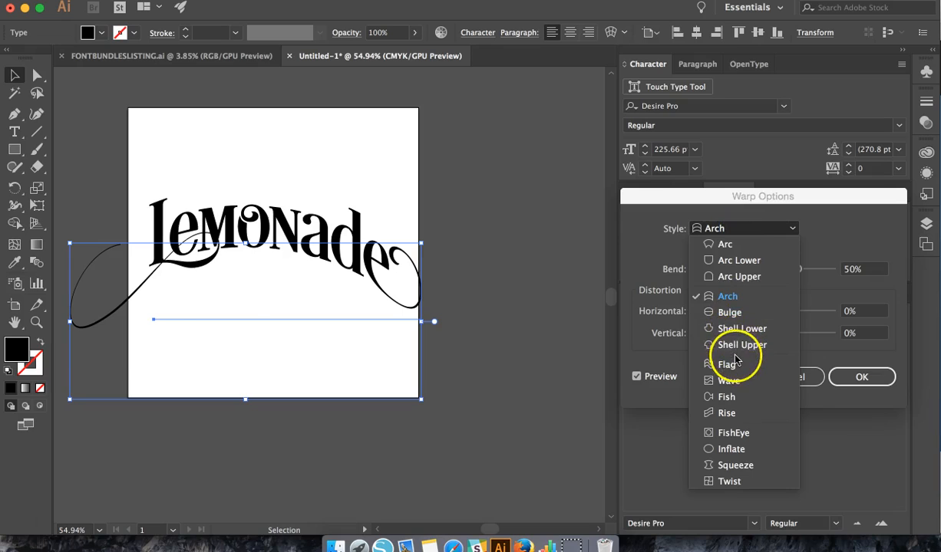
{"action": "left_click", "coordinate": [726, 363]}
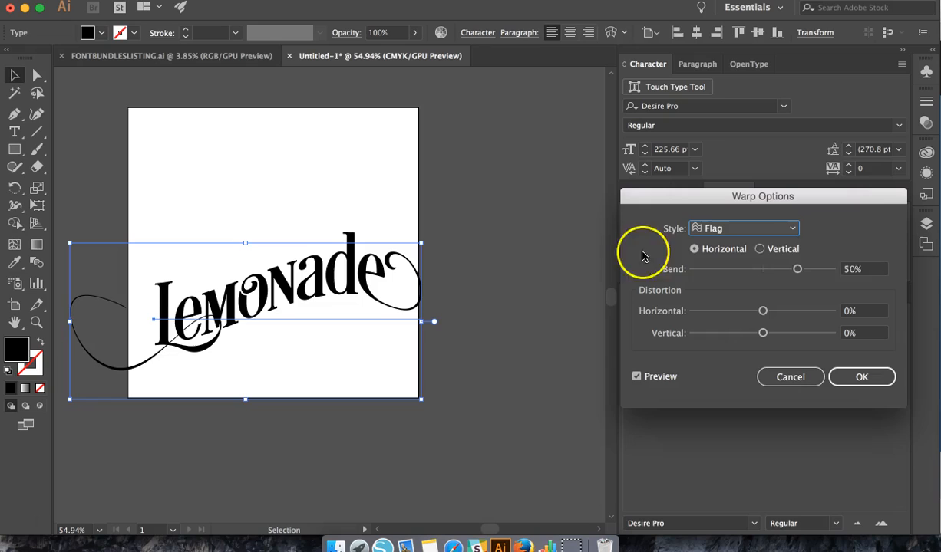
{"action": "left_click_drag", "start_coordinate": [796, 269], "coordinate": [817, 269]}
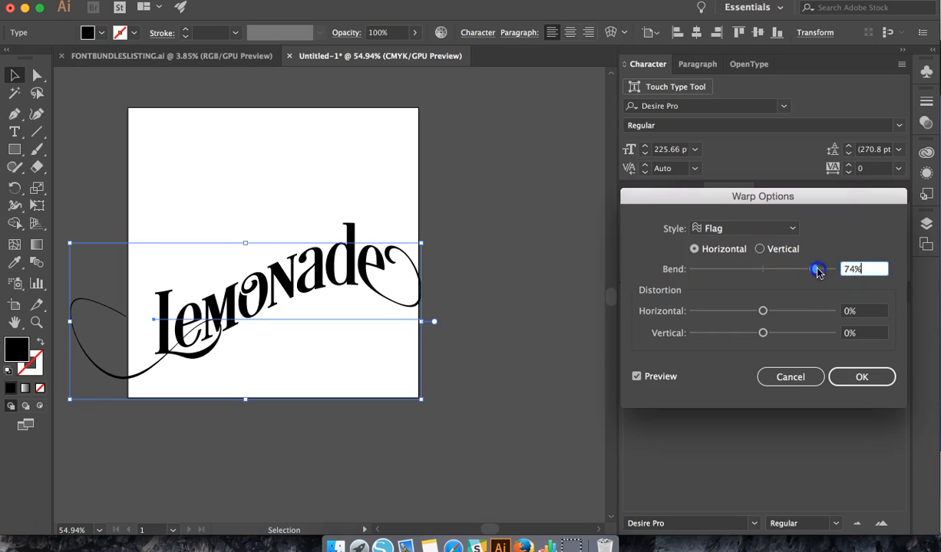
{"action": "left_click_drag", "start_coordinate": [817, 270], "coordinate": [782, 269]}
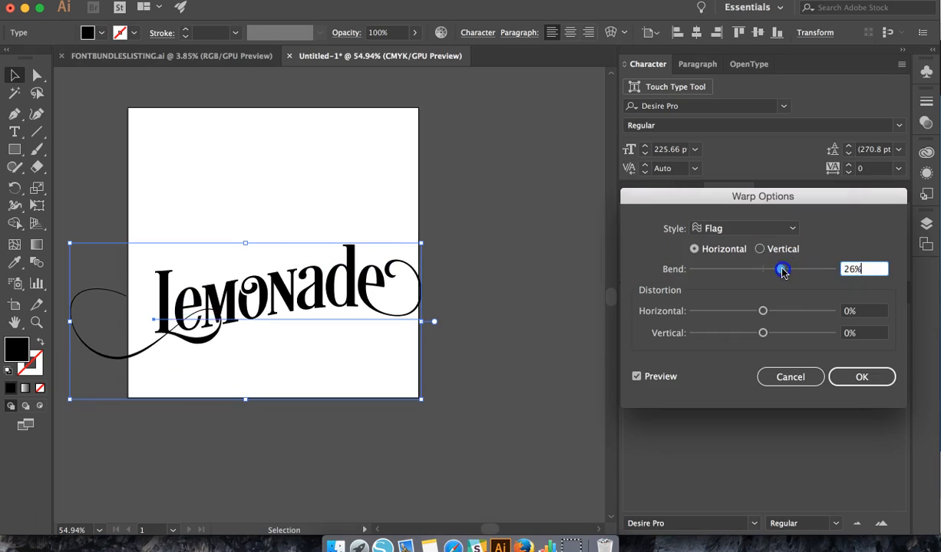
{"action": "left_click_drag", "start_coordinate": [782, 269], "coordinate": [718, 275]}
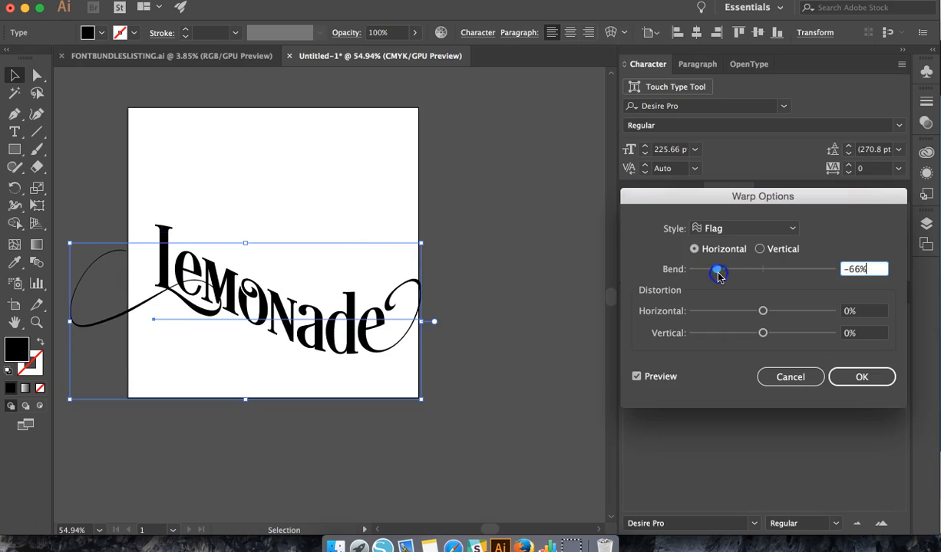
{"action": "left_click_drag", "start_coordinate": [717, 273], "coordinate": [748, 273]}
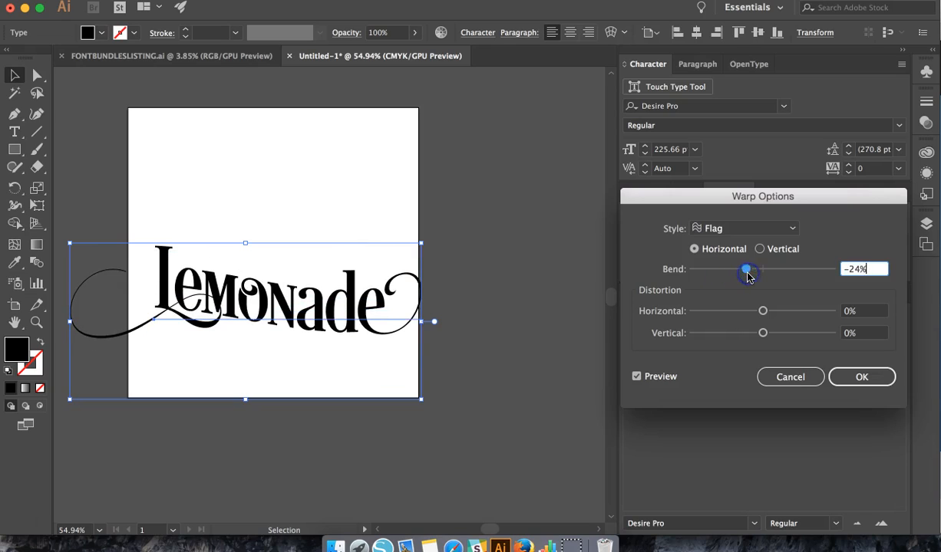
{"action": "left_click_drag", "start_coordinate": [748, 272], "coordinate": [781, 272]}
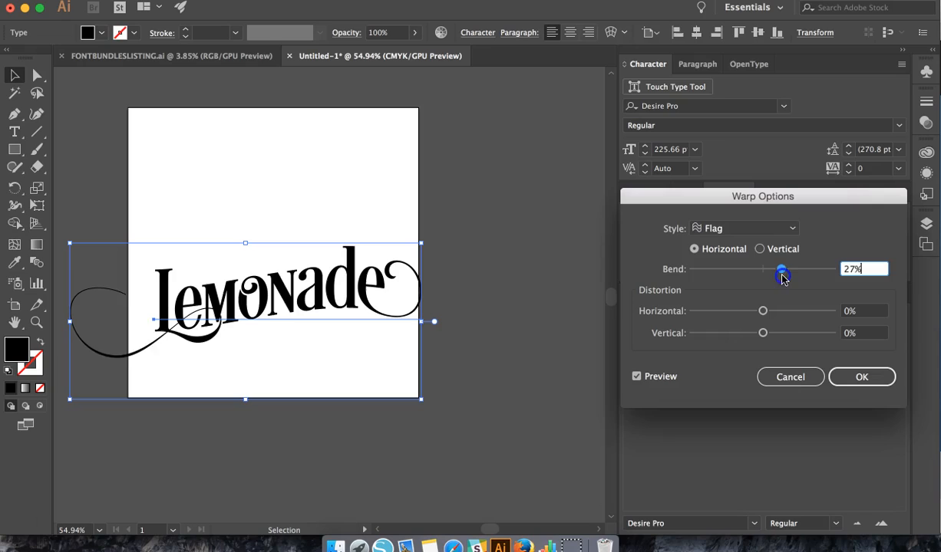
{"action": "left_click_drag", "start_coordinate": [781, 270], "coordinate": [785, 269]}
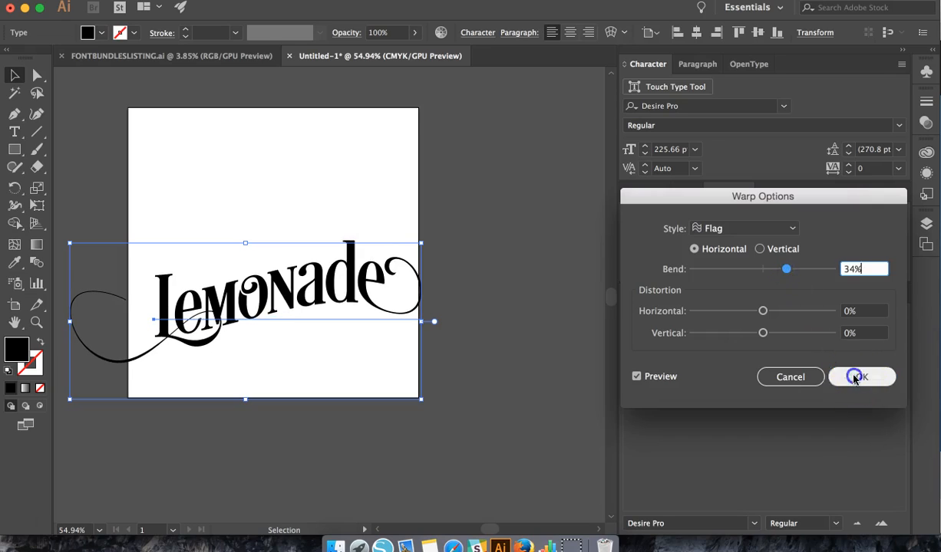
{"action": "left_click", "coordinate": [859, 376]}
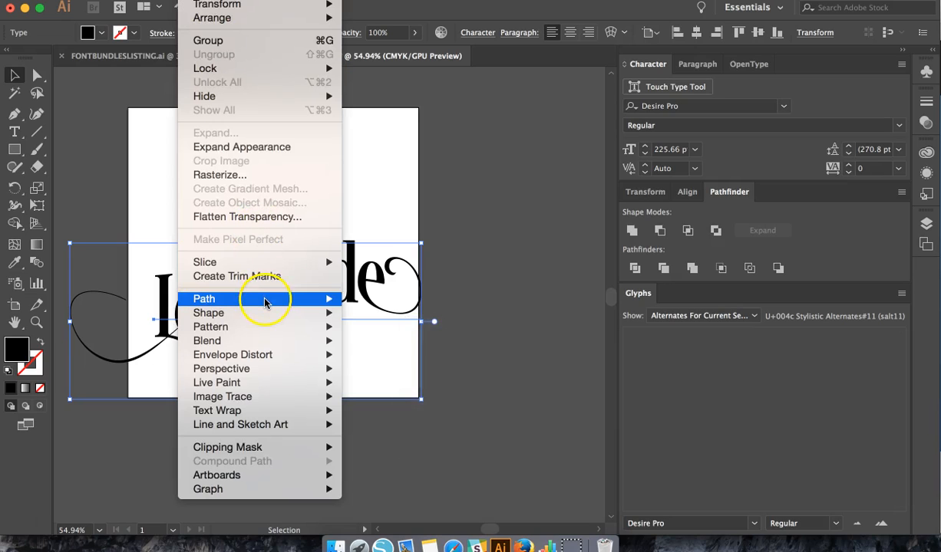
{"action": "mouse_move", "coordinate": [262, 175]}
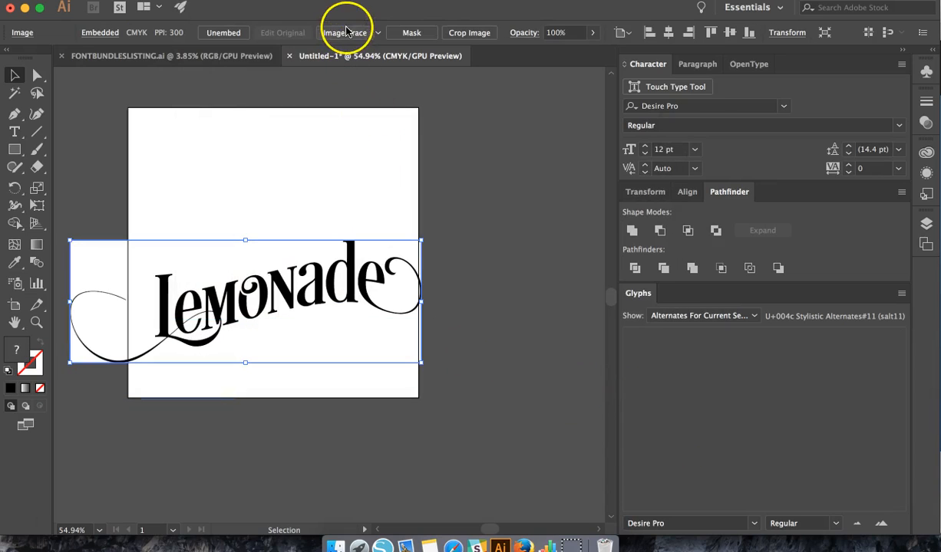
Image Trace the rasterized Lemonade lettering, accepting the large-image warning.
{"action": "left_click", "coordinate": [344, 32]}
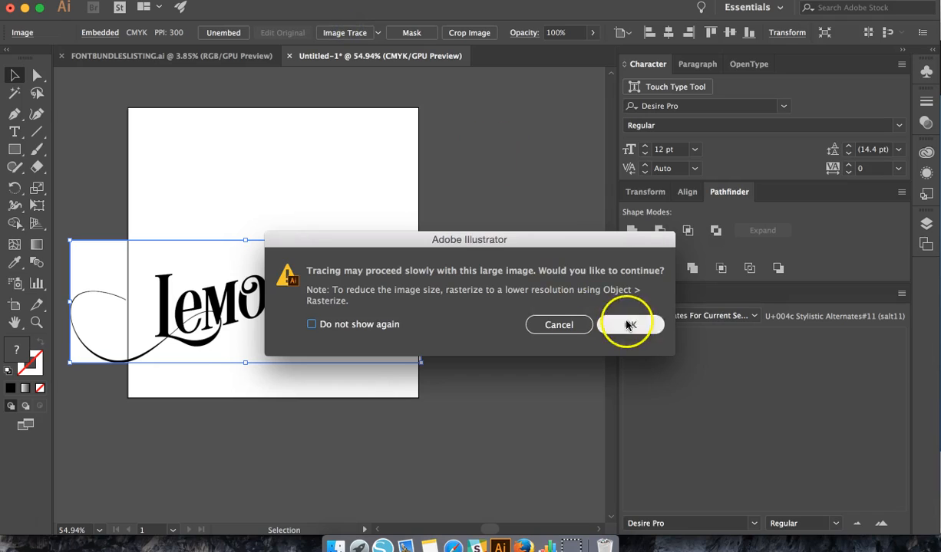
{"action": "left_click", "coordinate": [629, 324]}
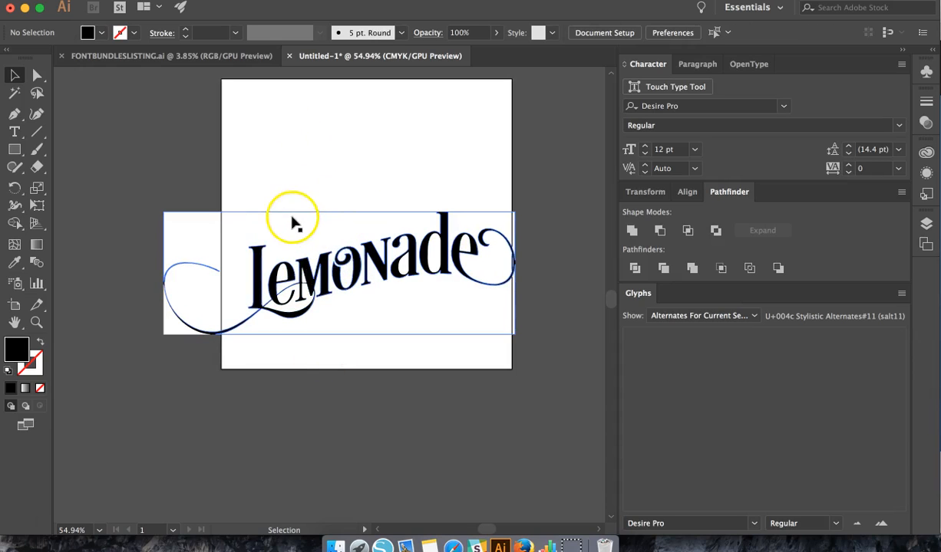
{"action": "left_click", "coordinate": [291, 222]}
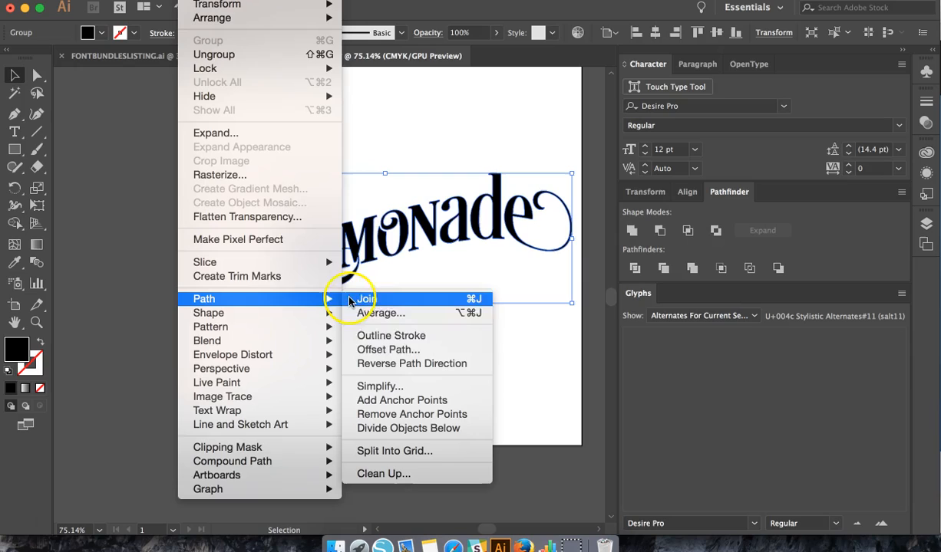
Add a 0.008 in offset path outline around the traced Lemonade paths.
{"action": "left_click", "coordinate": [388, 349]}
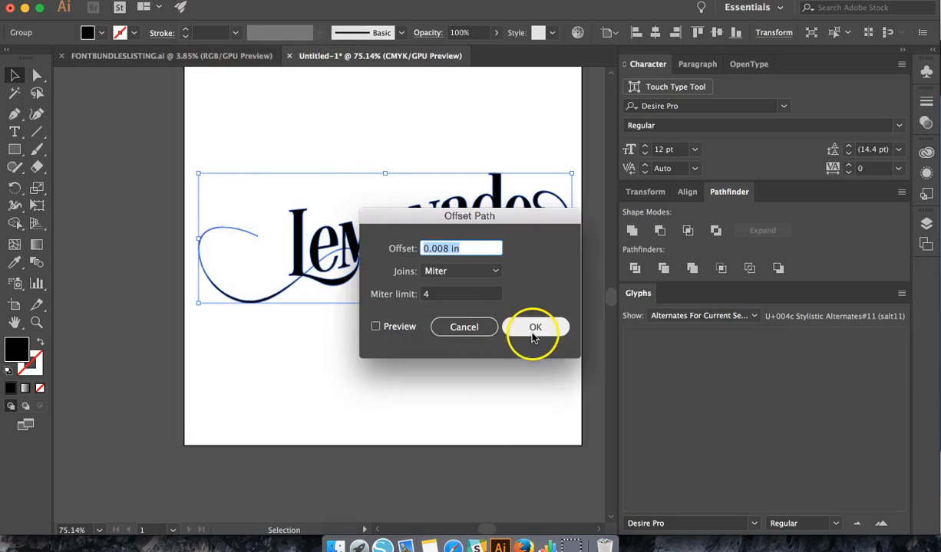
{"action": "left_click", "coordinate": [535, 327]}
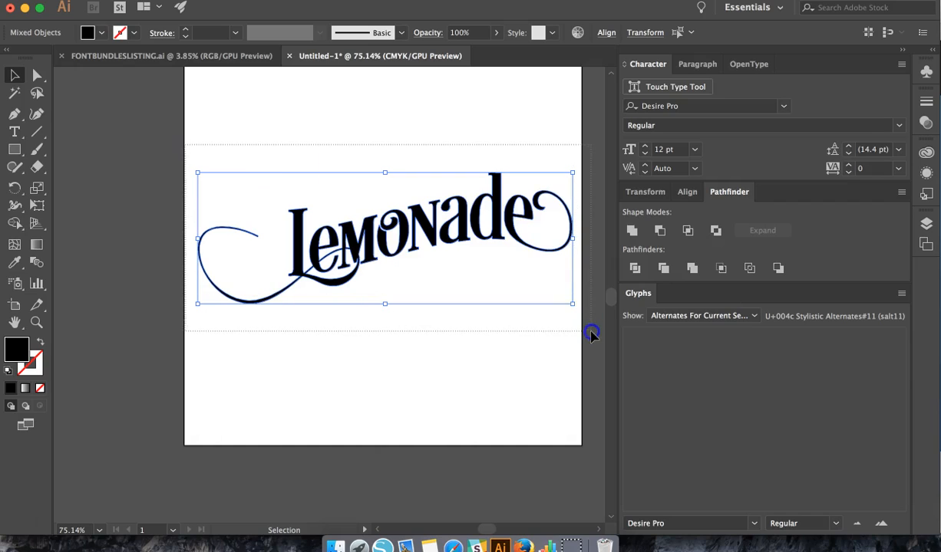
{"action": "left_click", "coordinate": [631, 231]}
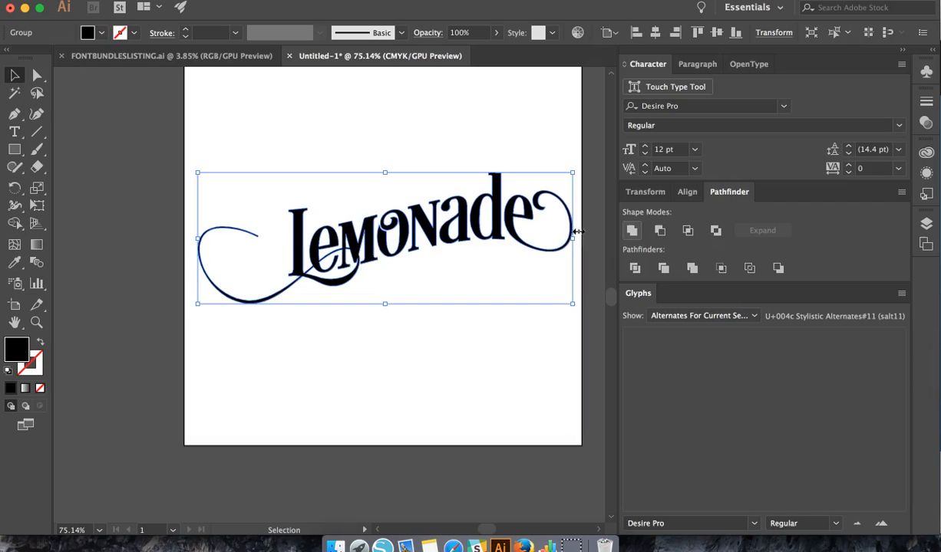
{"action": "mouse_move", "coordinate": [225, 251]}
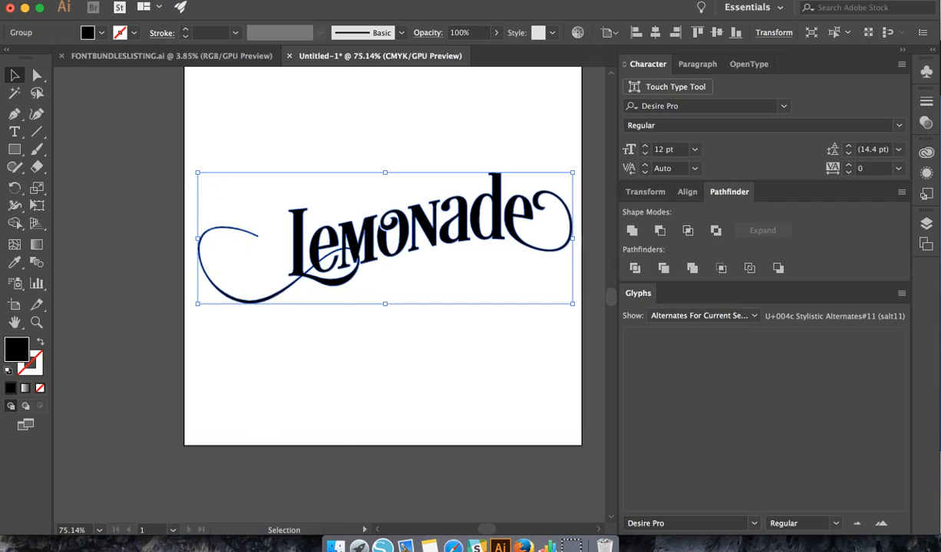
{"action": "left_click", "coordinate": [204, 298]}
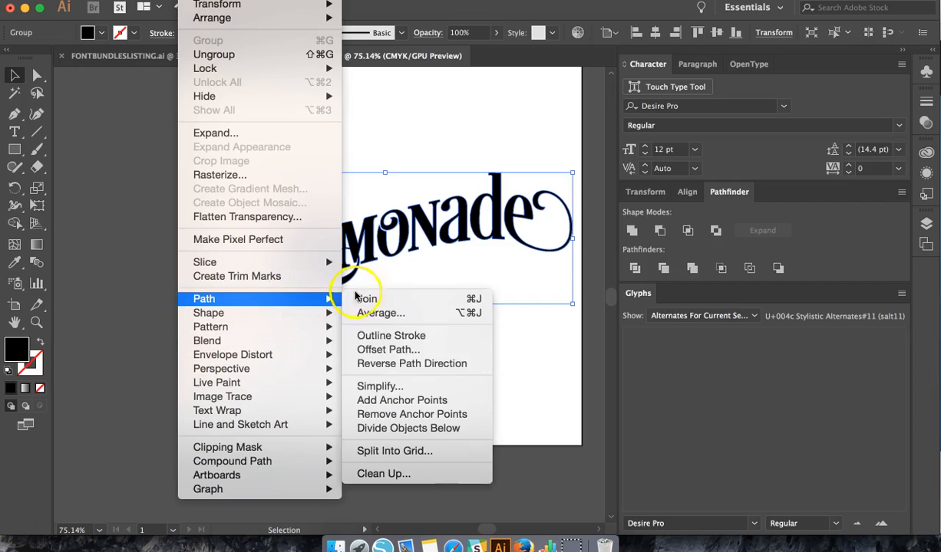
Add a wider 0.02 in offset path outline around the Lemonade lettering.
{"action": "left_click", "coordinate": [387, 349]}
{"action": "type", "text": ".02"}
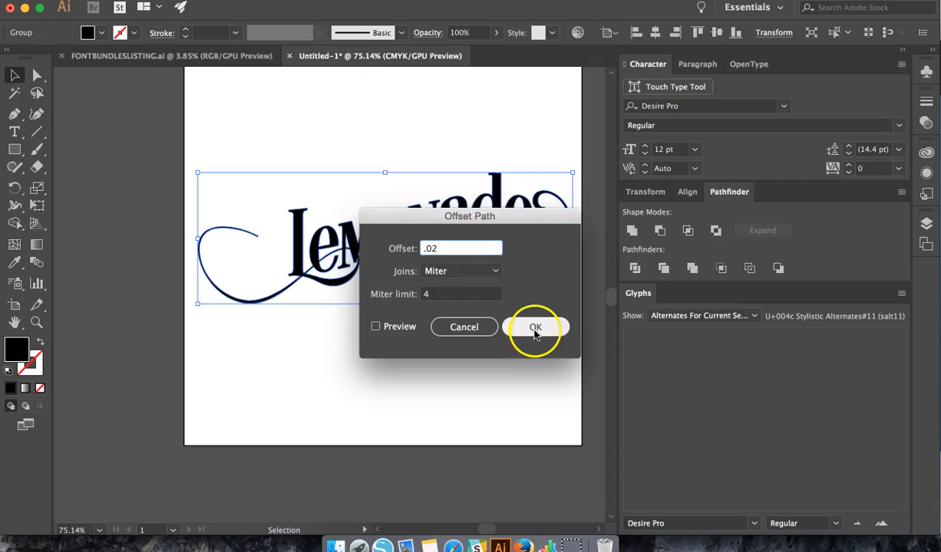
{"action": "left_click", "coordinate": [536, 327]}
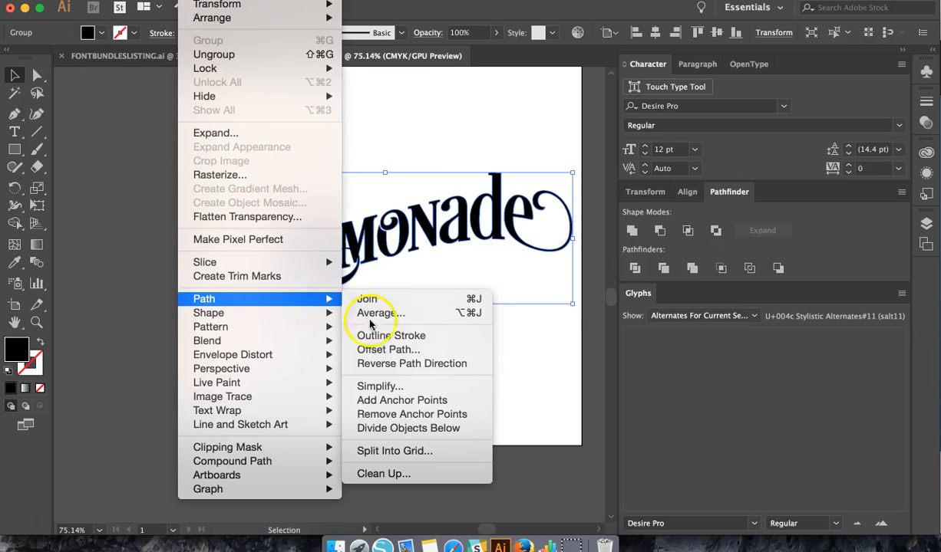
Apply a 0.01 in offset path and select the resulting bold Lemonade group.
{"action": "left_click", "coordinate": [389, 349]}
{"action": "type", "text": ".01"}
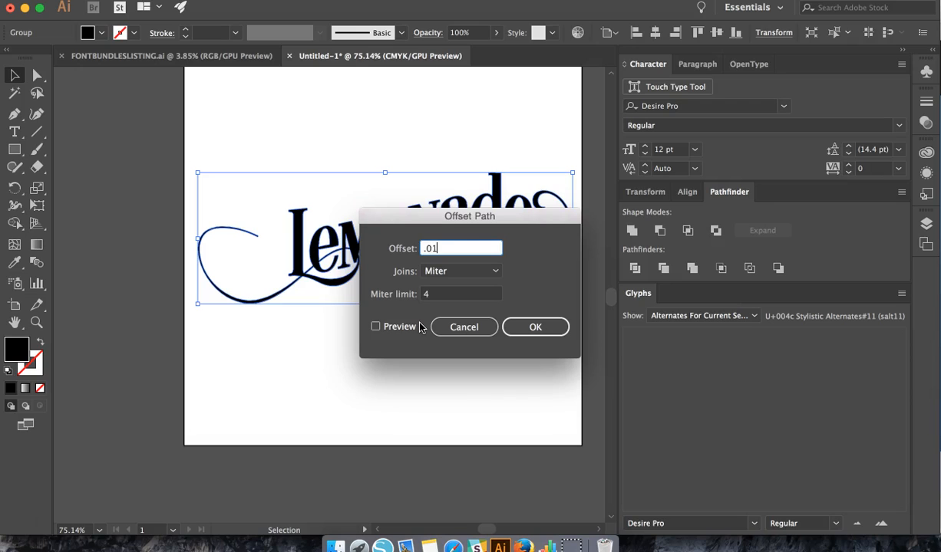
{"action": "left_click", "coordinate": [535, 326]}
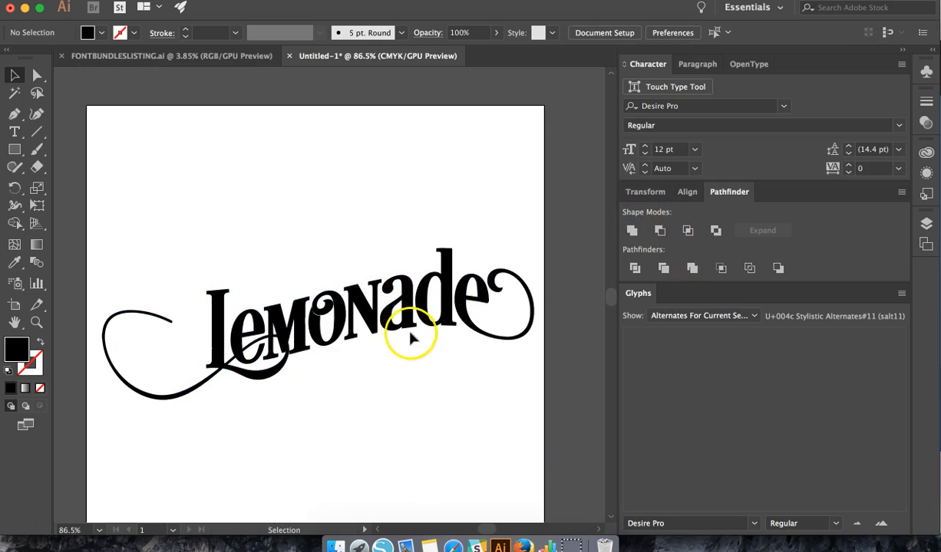
{"action": "left_click", "coordinate": [410, 334]}
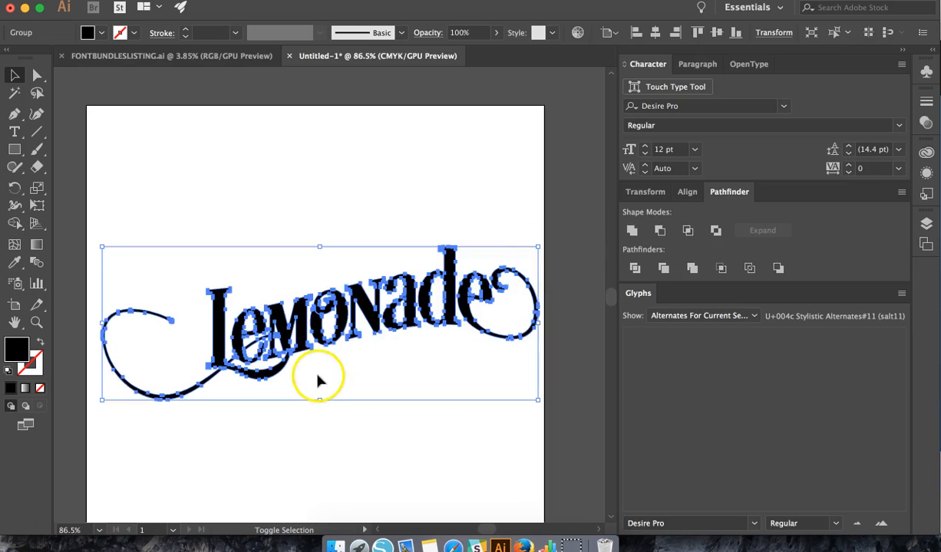
{"action": "left_click", "coordinate": [14, 132]}
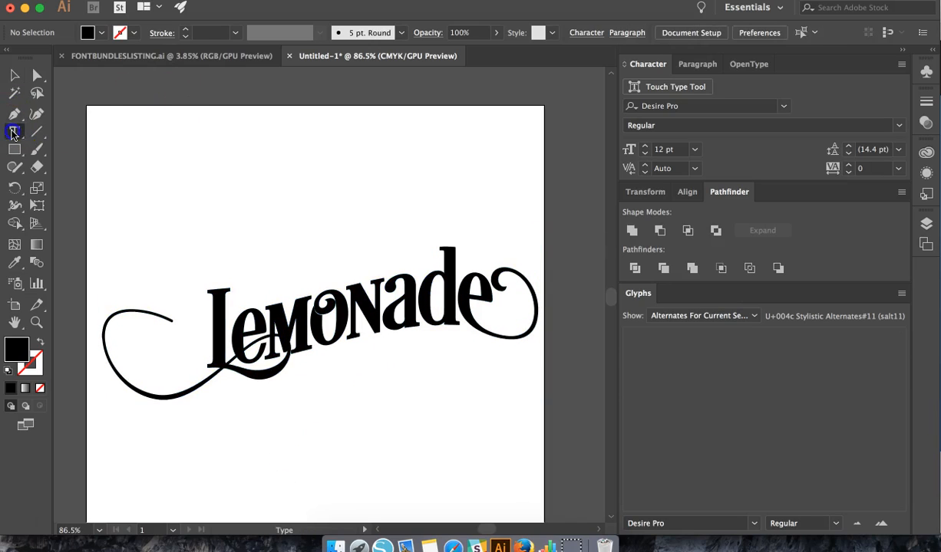
Type FRESH SQUEEZED, scale it to the artboard width, and place it above Lemonade.
{"action": "left_click", "coordinate": [14, 131]}
{"action": "type", "text": "FRESHLY"}
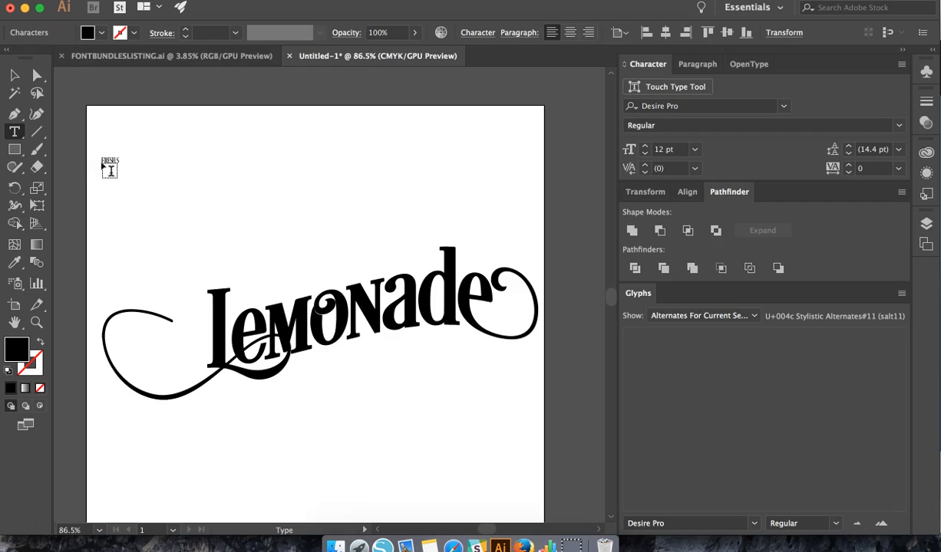
{"action": "type", "text": "SQUEEZED"}
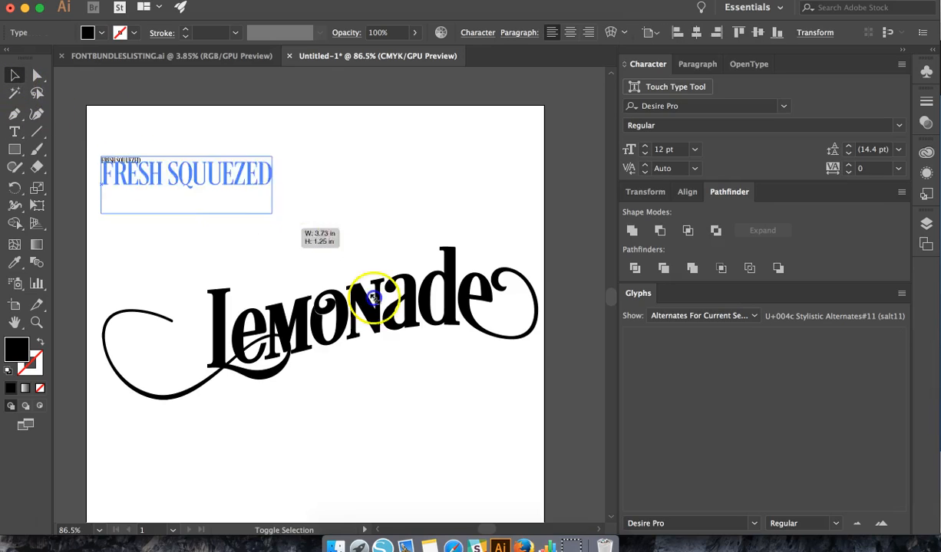
{"action": "left_click_drag", "start_coordinate": [375, 298], "coordinate": [534, 398]}
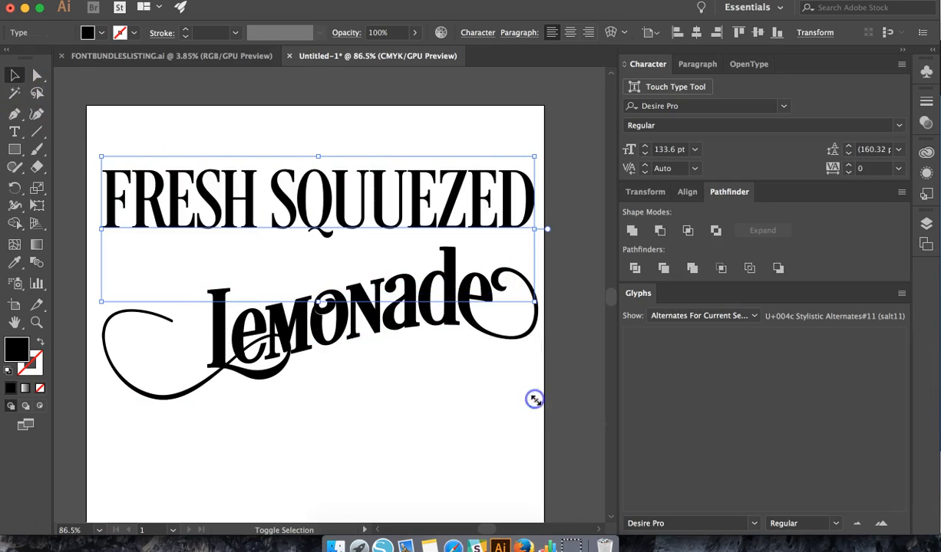
{"action": "left_click", "coordinate": [403, 287]}
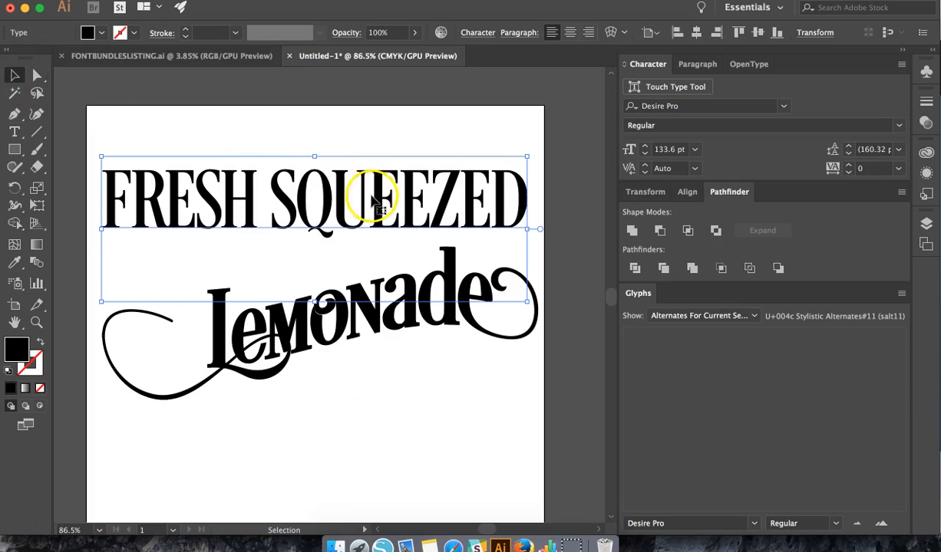
{"action": "left_click_drag", "start_coordinate": [376, 198], "coordinate": [392, 246]}
{"action": "type", "text": ".05"}
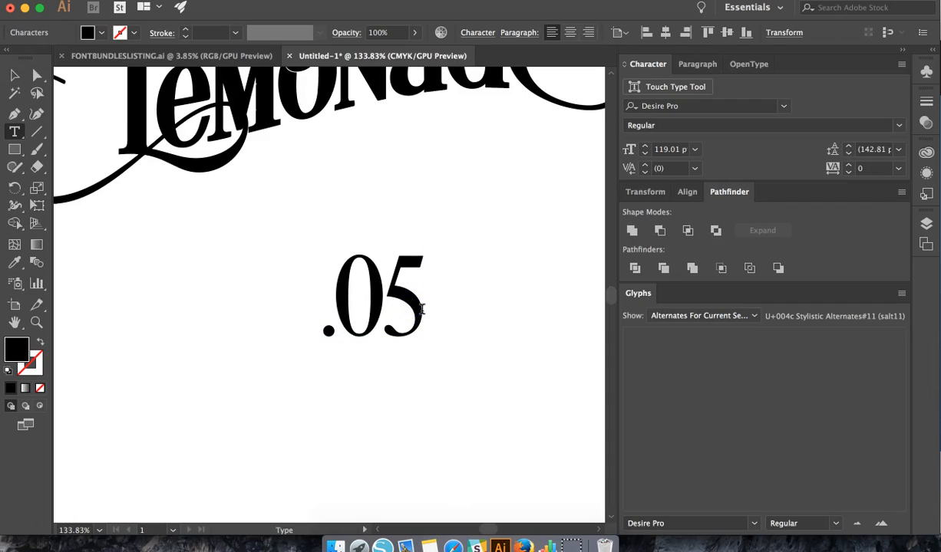
Type C on the new line and show the entire font in the Glyphs panel.
{"action": "type", "text": "C"}
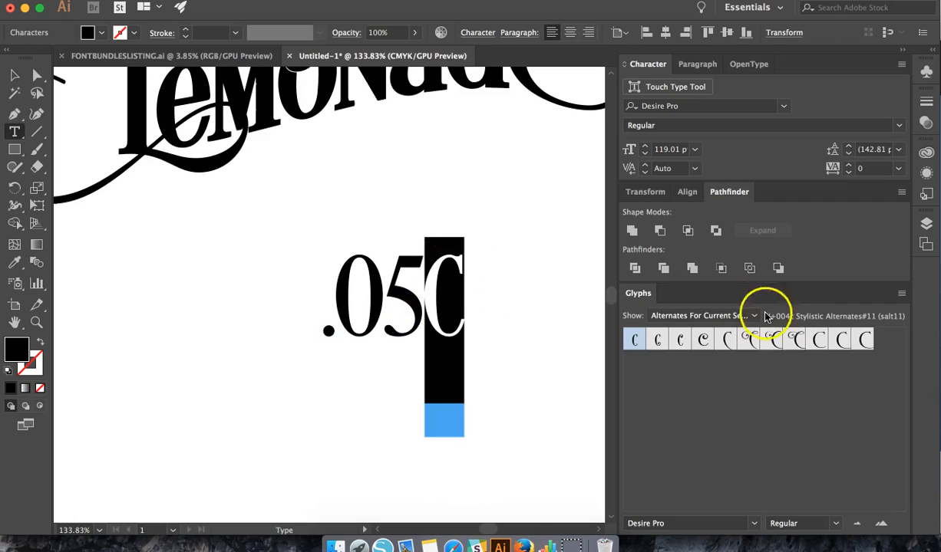
{"action": "left_click", "coordinate": [753, 315]}
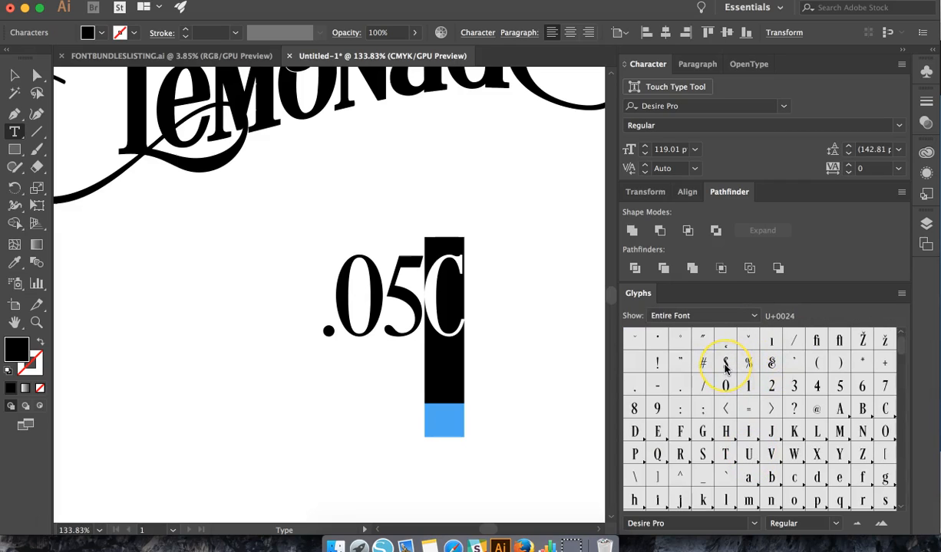
{"action": "scroll", "scroll_direction": "down", "scroll_amount": 3}
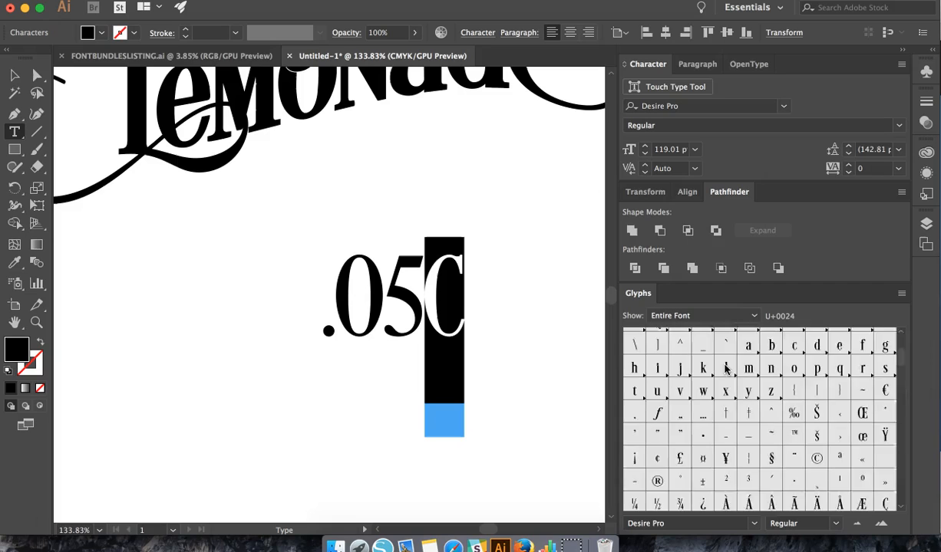
{"action": "scroll", "scroll_direction": "down", "scroll_amount": 3}
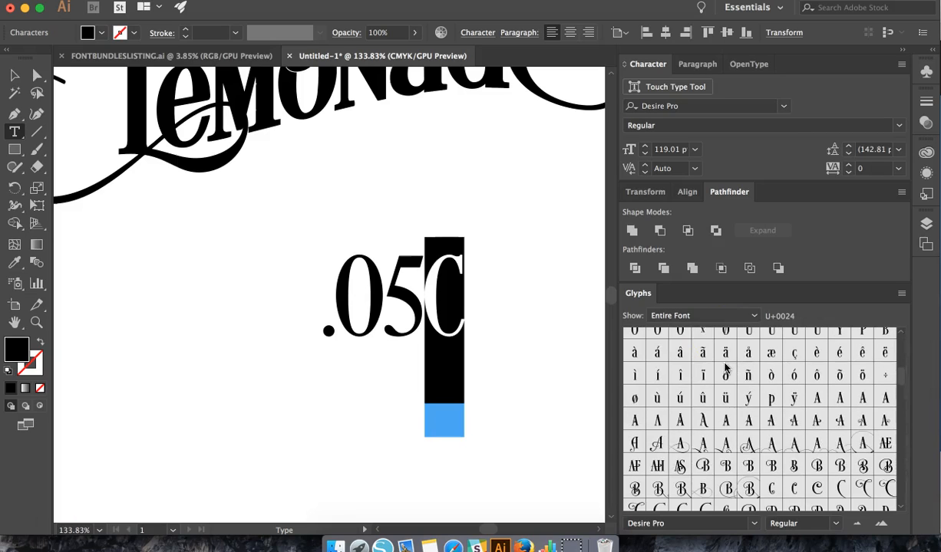
Browse Discretionary Ligatures, Ornaments, ss01 and Stylistic Alternates, then return to Entire Font.
{"action": "left_click", "coordinate": [703, 315]}
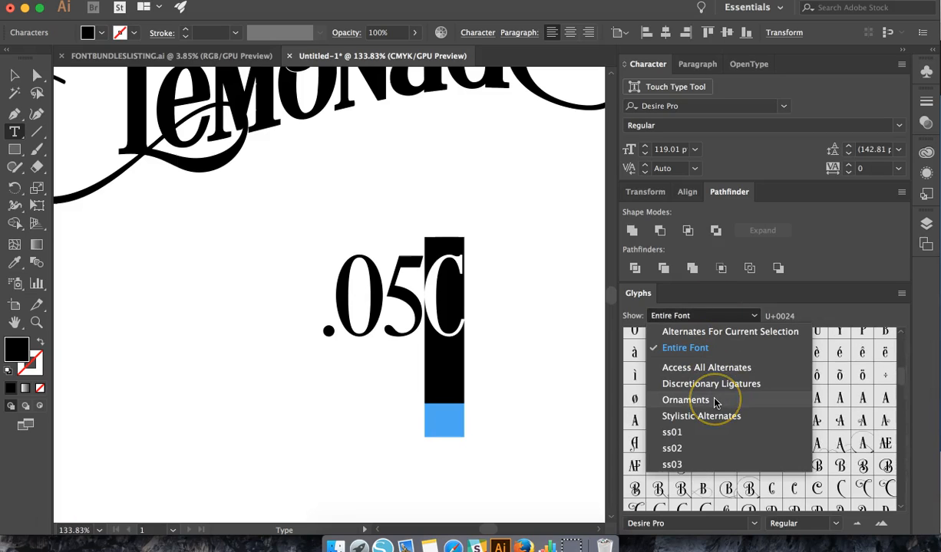
{"action": "left_click", "coordinate": [710, 383]}
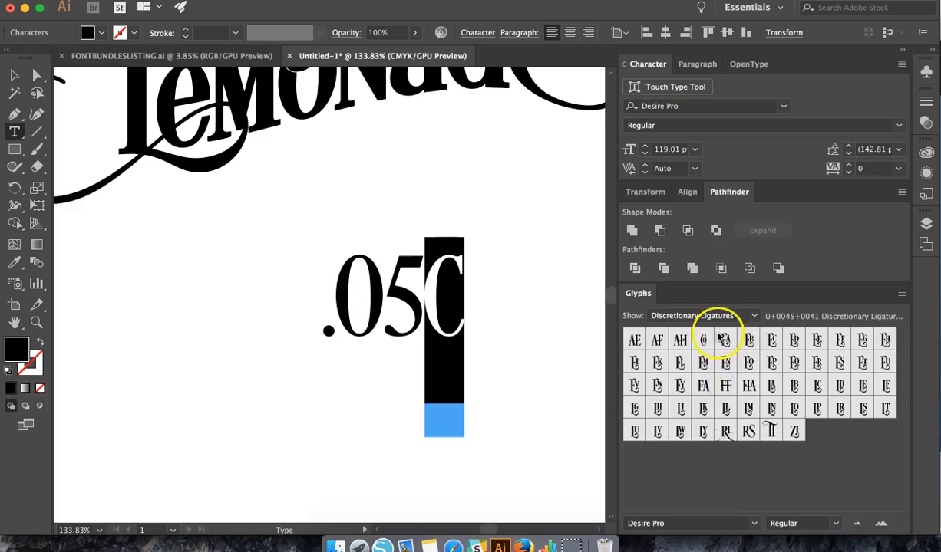
{"action": "left_click", "coordinate": [702, 315]}
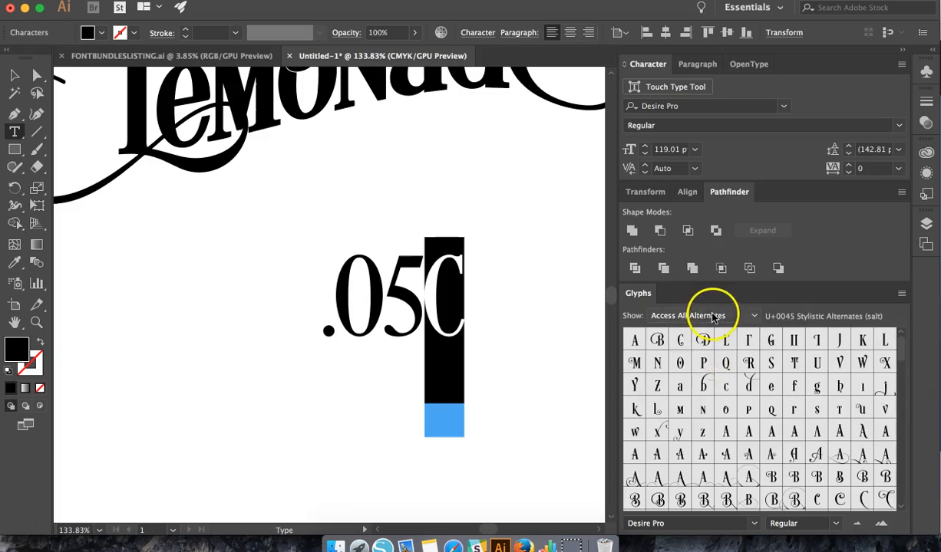
{"action": "left_click", "coordinate": [702, 316]}
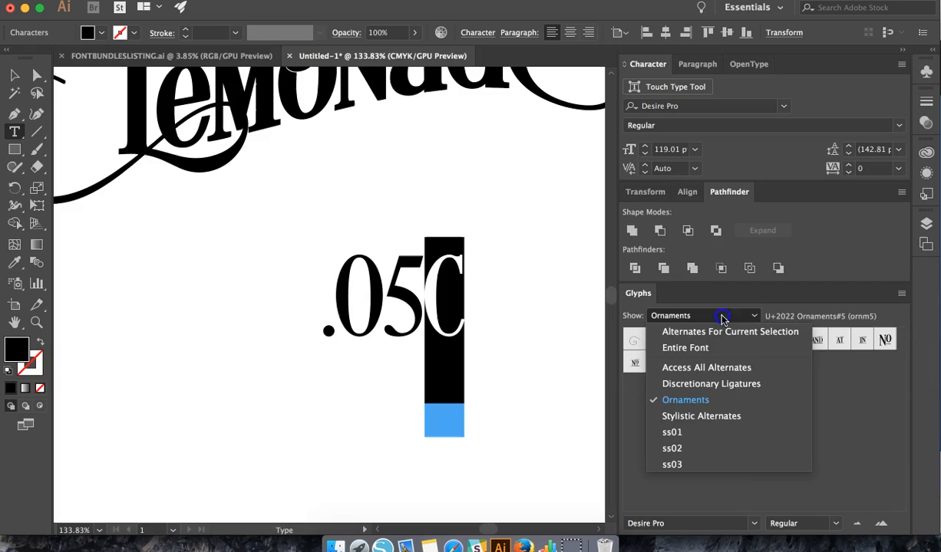
{"action": "left_click", "coordinate": [672, 432]}
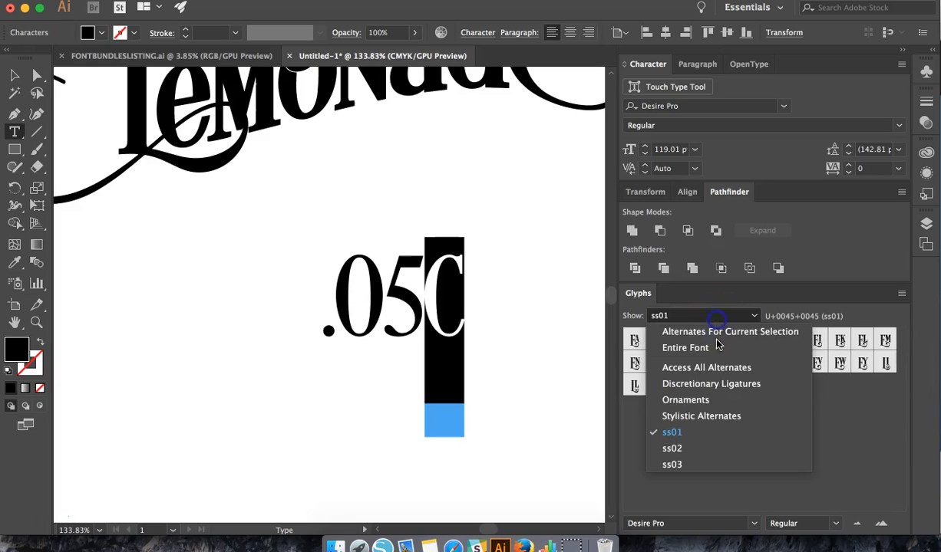
{"action": "left_click", "coordinate": [701, 416]}
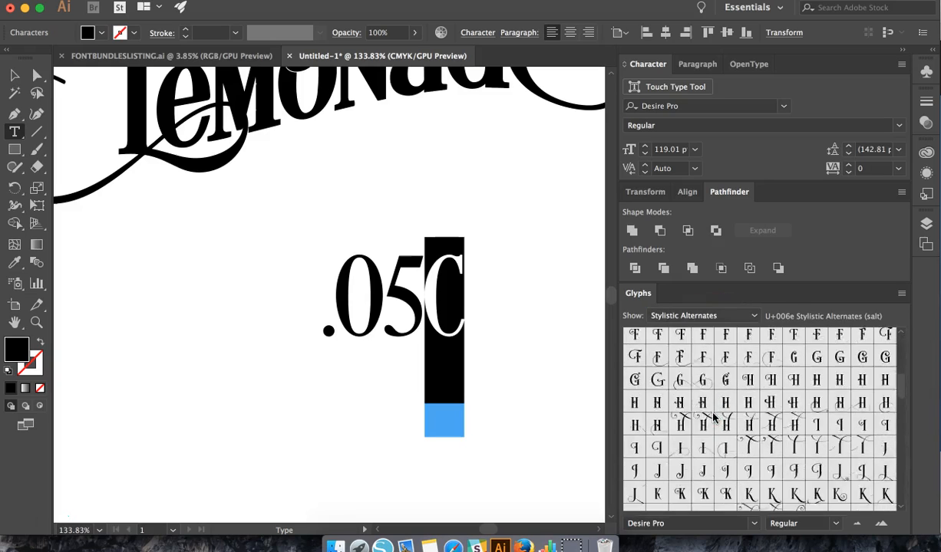
{"action": "left_click", "coordinate": [702, 315]}
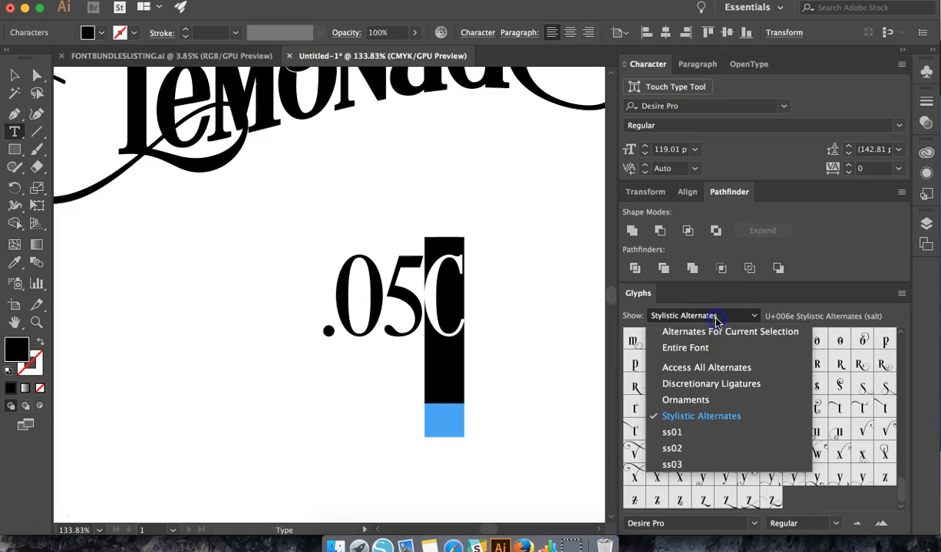
{"action": "left_click", "coordinate": [684, 347]}
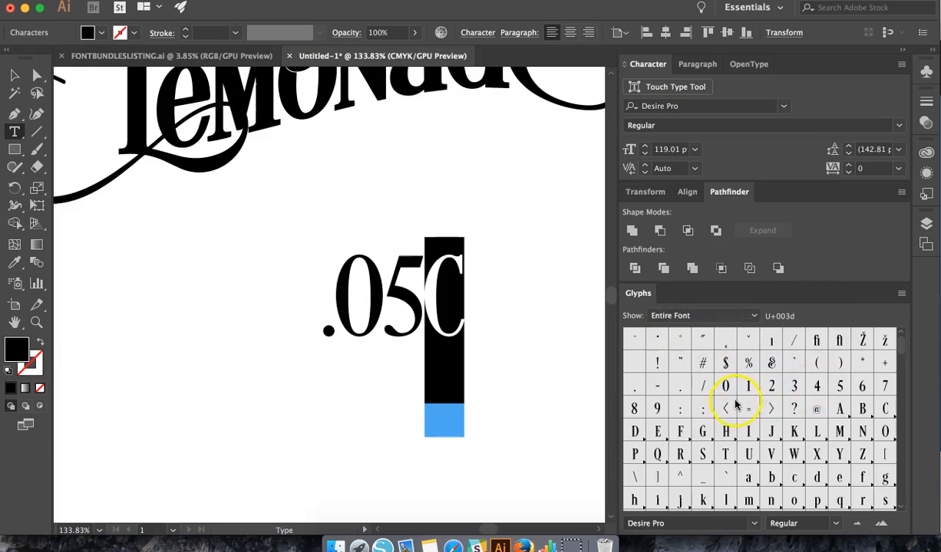
{"action": "scroll", "scroll_direction": "down", "scroll_amount": 3}
{"action": "type", "text": "MADE DAILY"}
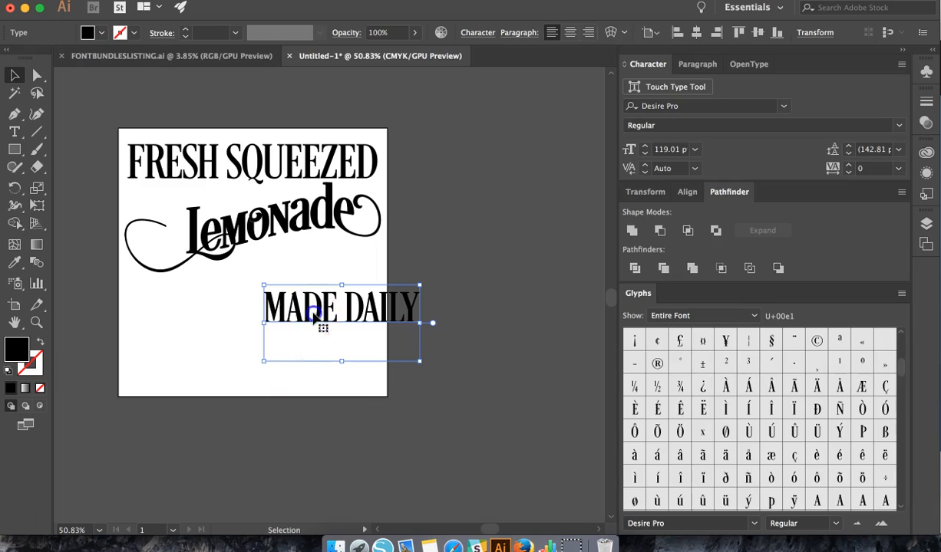
Move the MADE DAILY text beneath the right end of the Lemonade lettering.
{"action": "left_click_drag", "start_coordinate": [342, 305], "coordinate": [303, 275]}
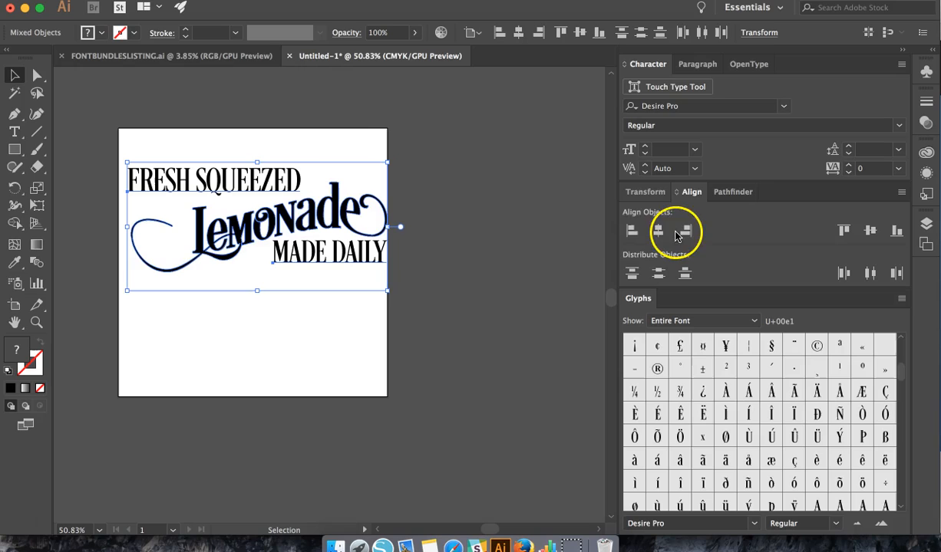
Align the selected FRESH SQUEEZED, Lemonade and MADE DAILY objects with Align Objects.
{"action": "left_click", "coordinate": [631, 231]}
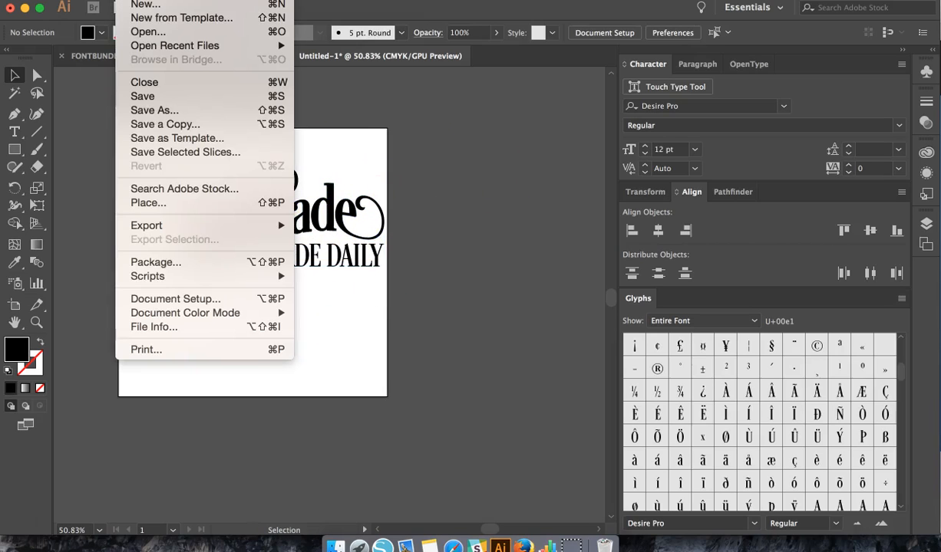
{"action": "mouse_move", "coordinate": [145, 5]}
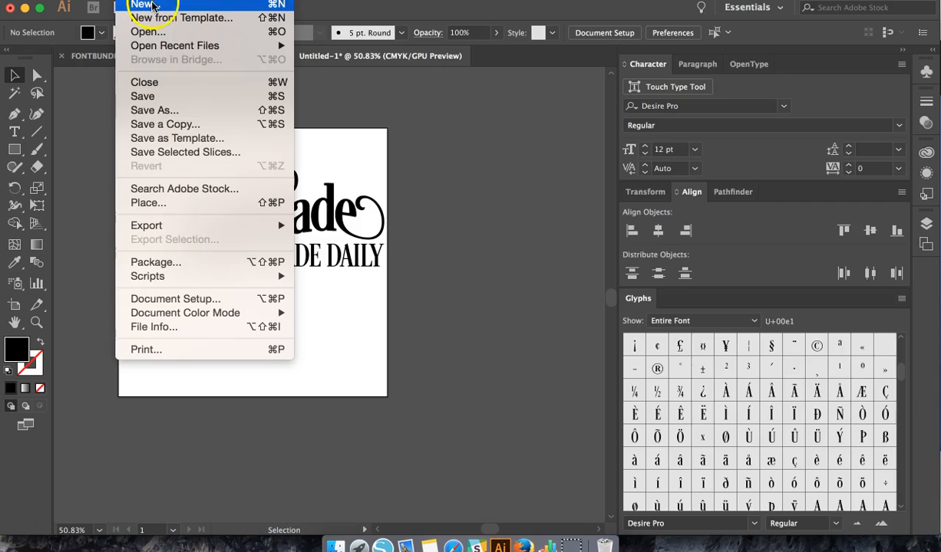
Create a new 24 x 10 inch document for the lemonade sign.
{"action": "left_click", "coordinate": [142, 5]}
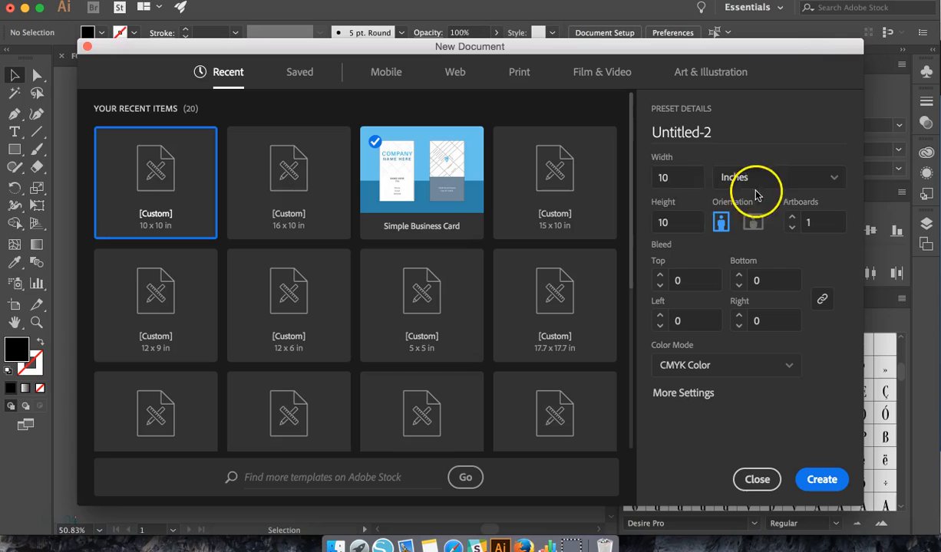
{"action": "type", "text": "24"}
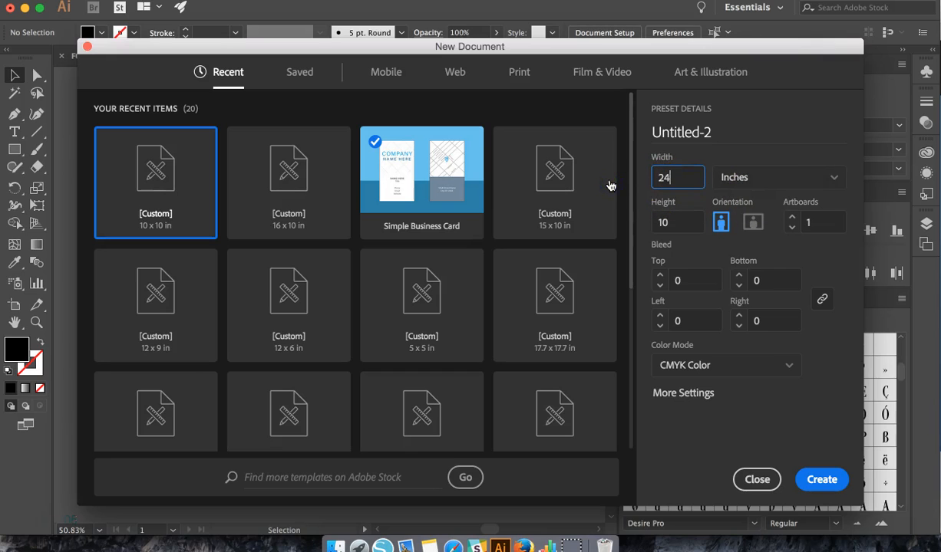
{"action": "left_click", "coordinate": [821, 479]}
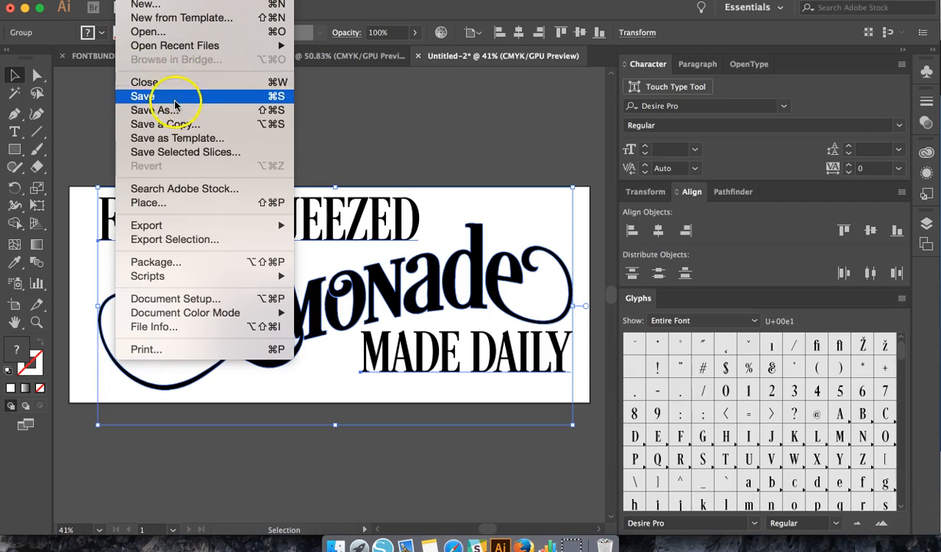
Bring up Save As for Untitled-2.ai, then cancel without saving.
{"action": "left_click", "coordinate": [140, 96]}
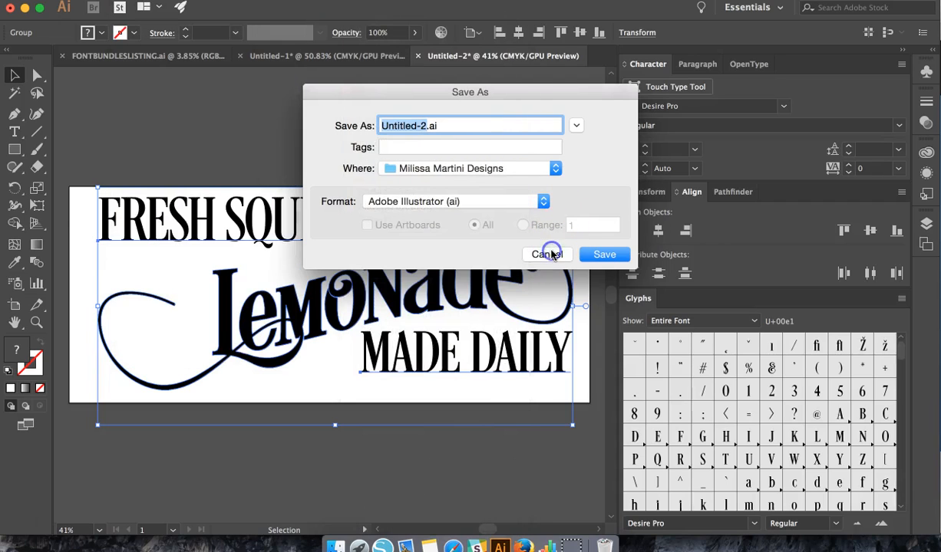
{"action": "left_click", "coordinate": [547, 254]}
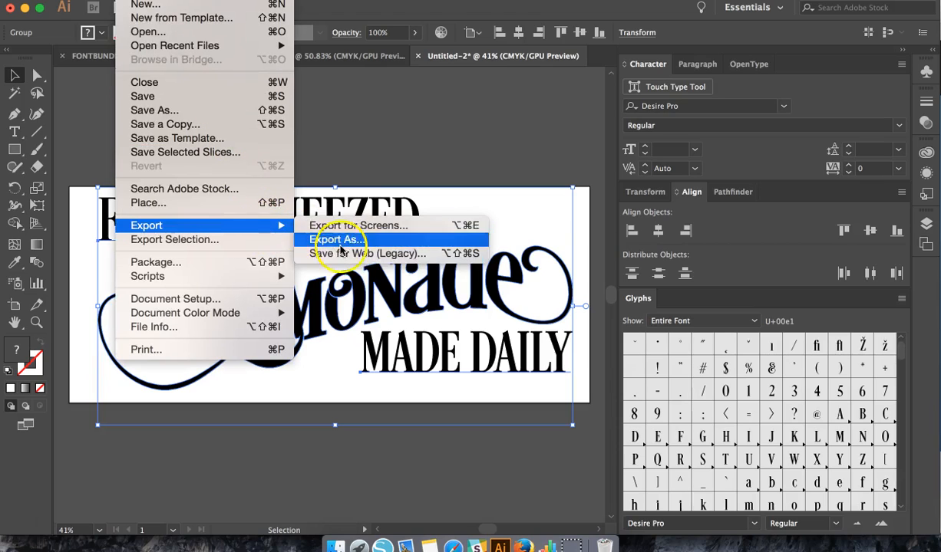
Export the sign as AutoCAD Interchange File (dxf) to reach the DXF/DWG Export Options.
{"action": "left_click", "coordinate": [337, 239]}
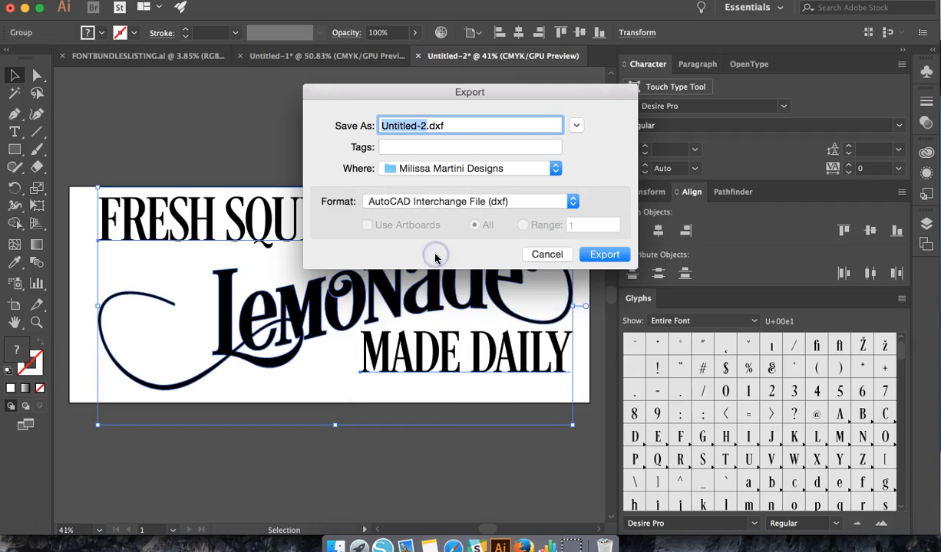
{"action": "left_click", "coordinate": [604, 254]}
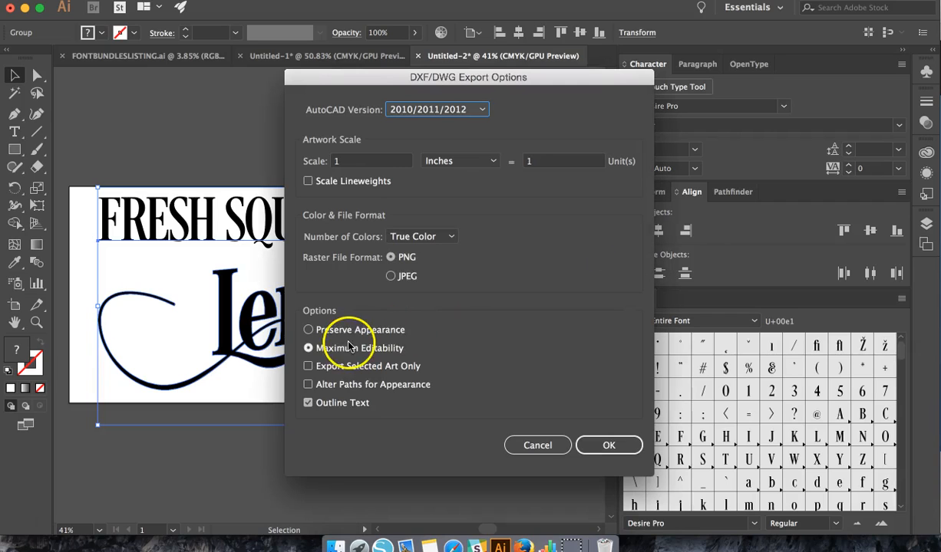